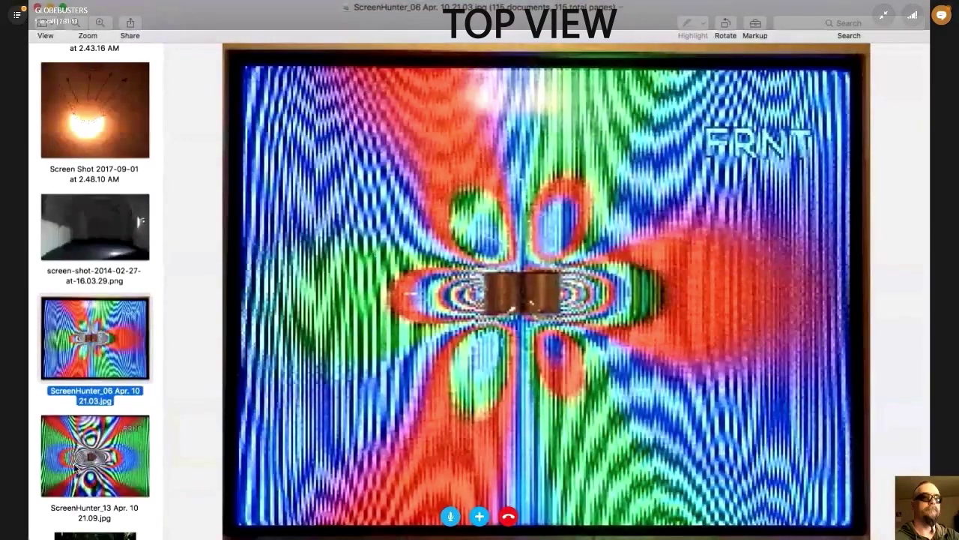
Show the ScreenHunter_13 side-view ferrofluid field image in Preview.
left_click(94, 455)
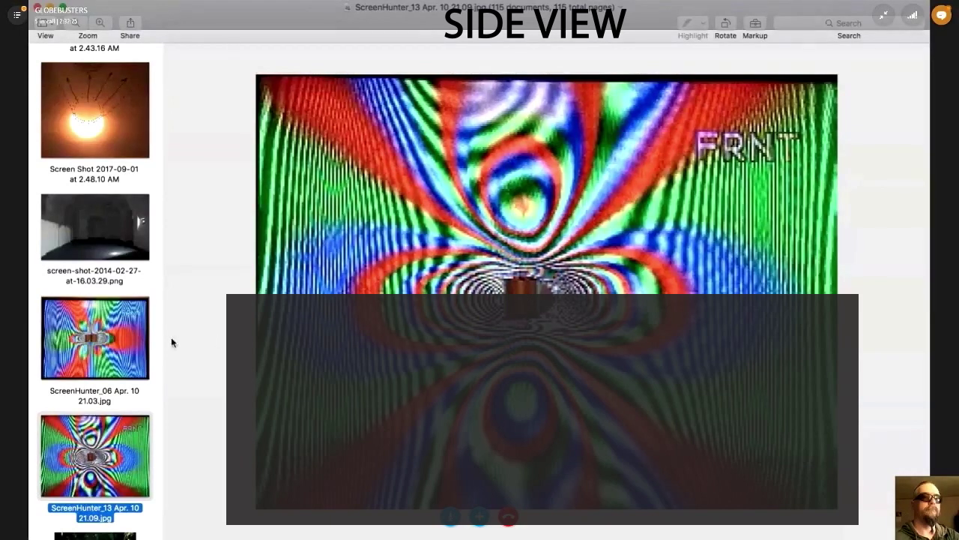
Return to the ScreenHunter_06 top-view image of the two magnets in Preview.
scroll("down", 3)
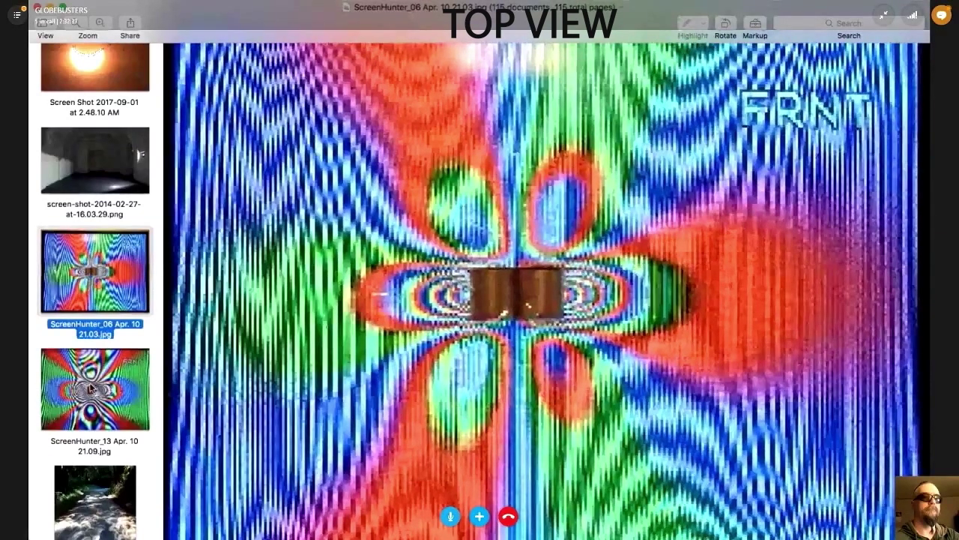
left_click(94, 389)
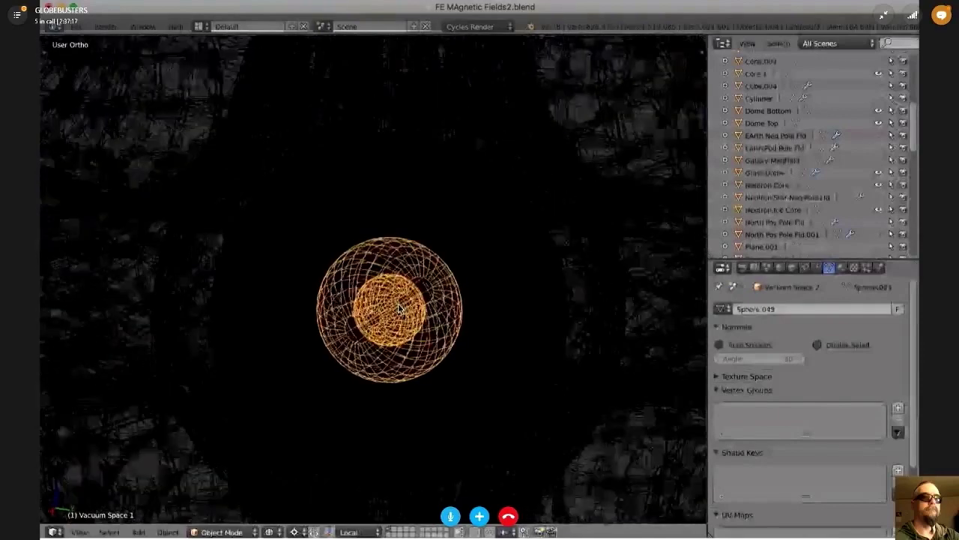
Zoom the viewport toward the orange Universe Magfield wireframe sphere.
scroll("down", 3)
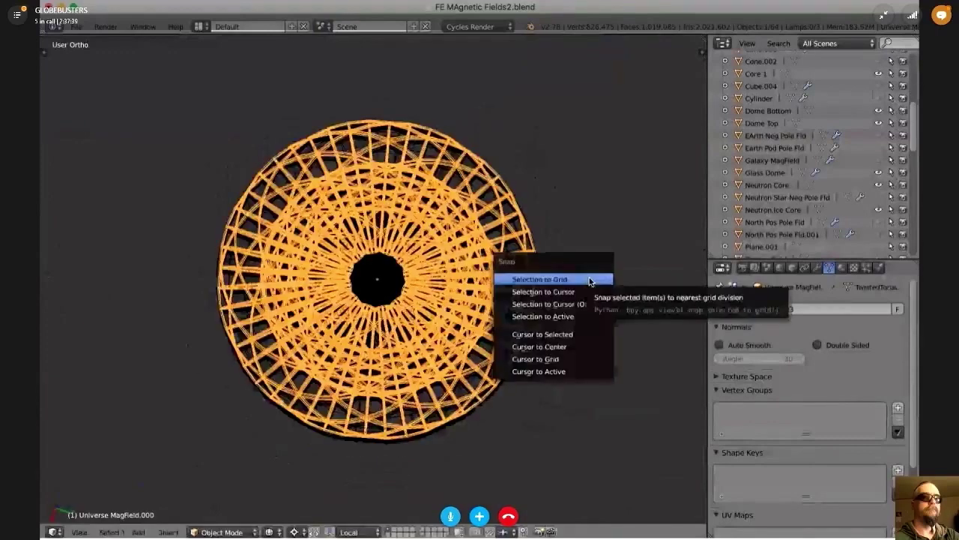
left_click(536, 279)
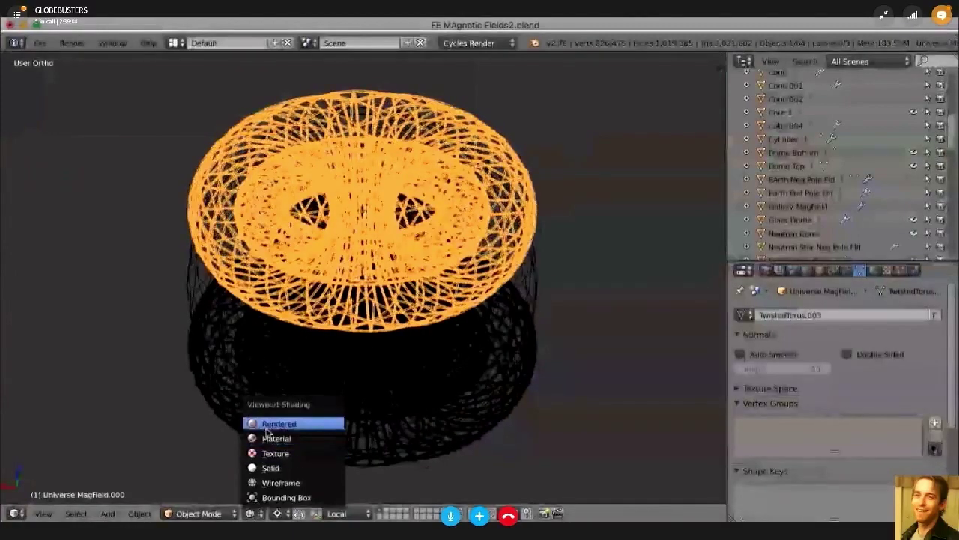
Switch viewport shading to Rendered for a Cycles preview of the field model.
left_click(279, 423)
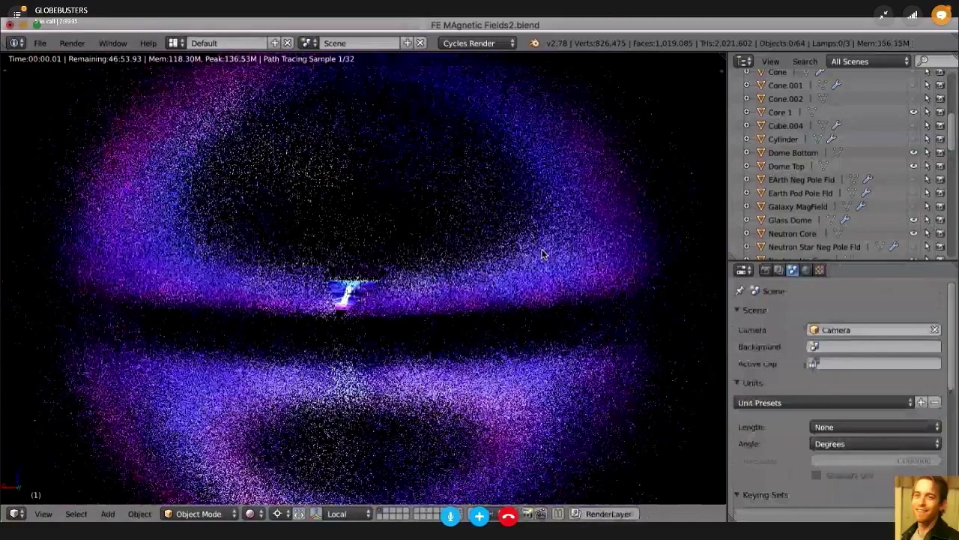
mouse_move(449, 150)
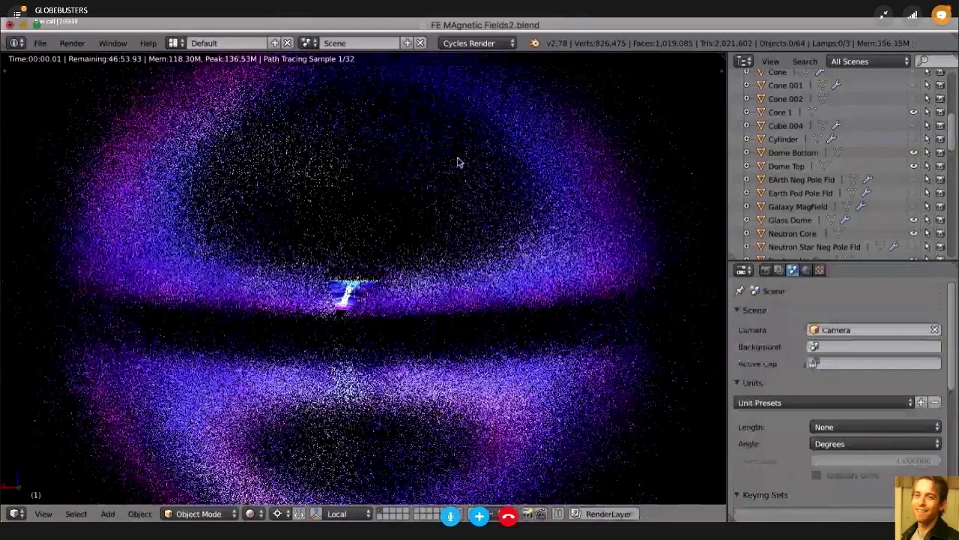
mouse_move(637, 156)
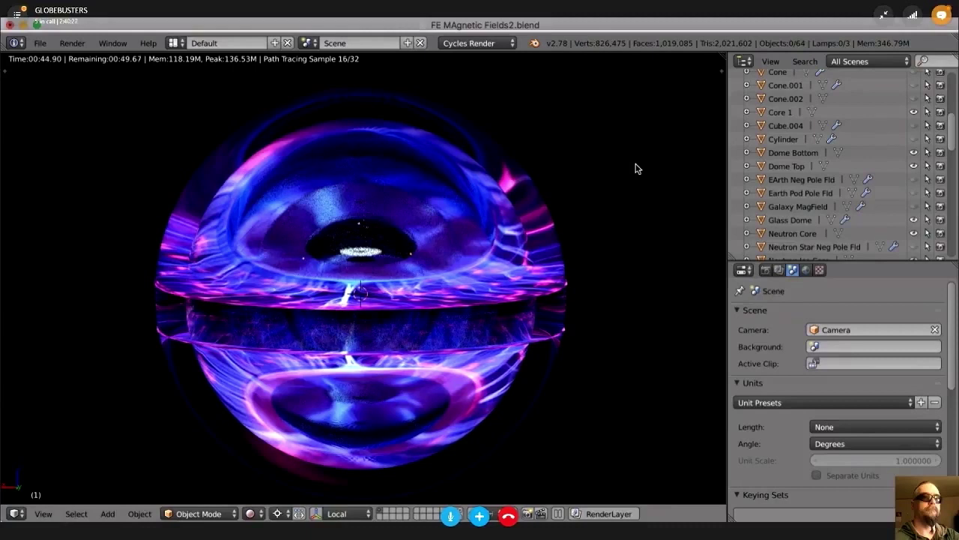
mouse_move(566, 205)
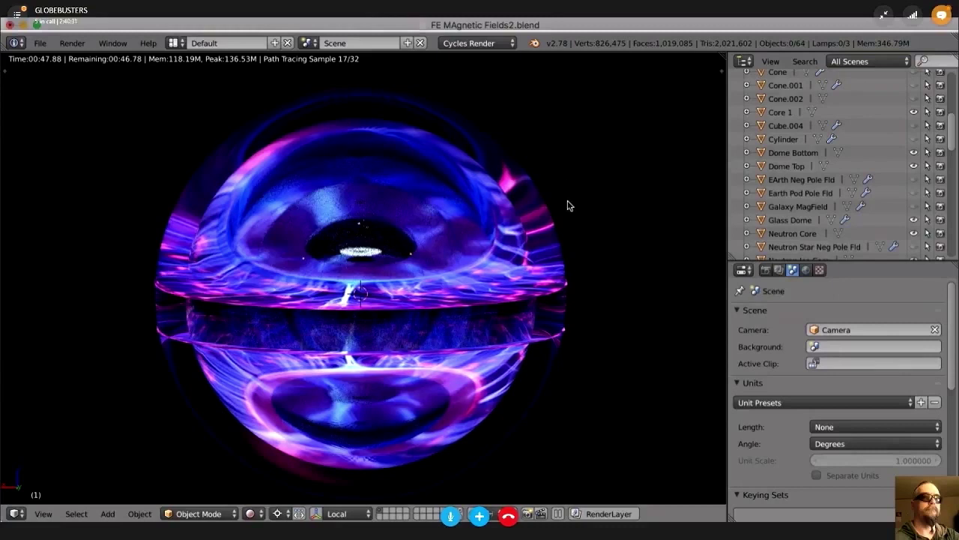
mouse_move(594, 210)
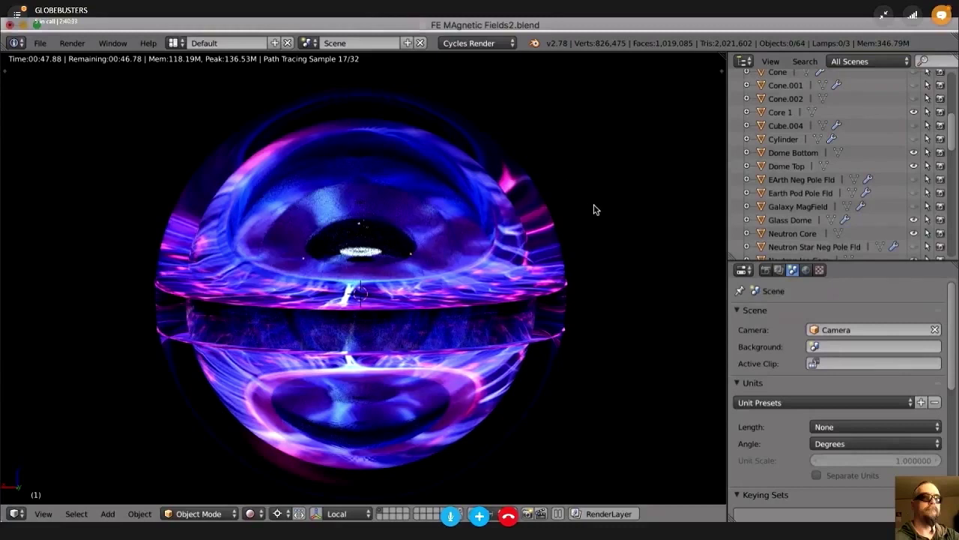